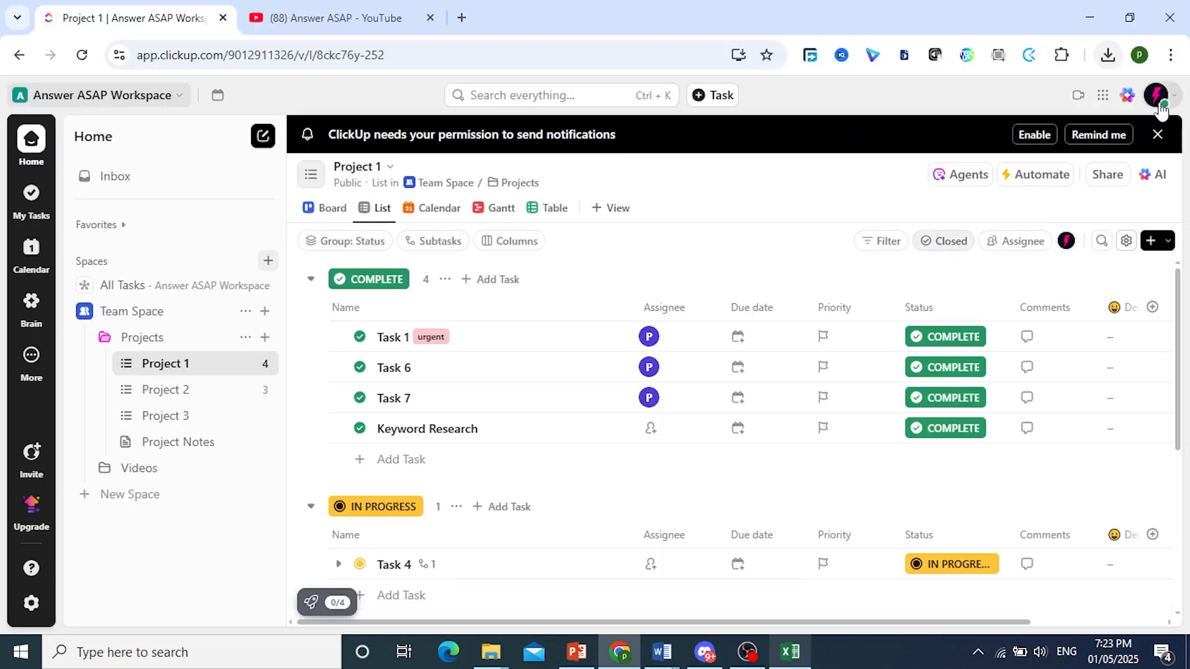
Go from the account menu to Settings and reach the Imports / Exports page
left_click(1160, 96)
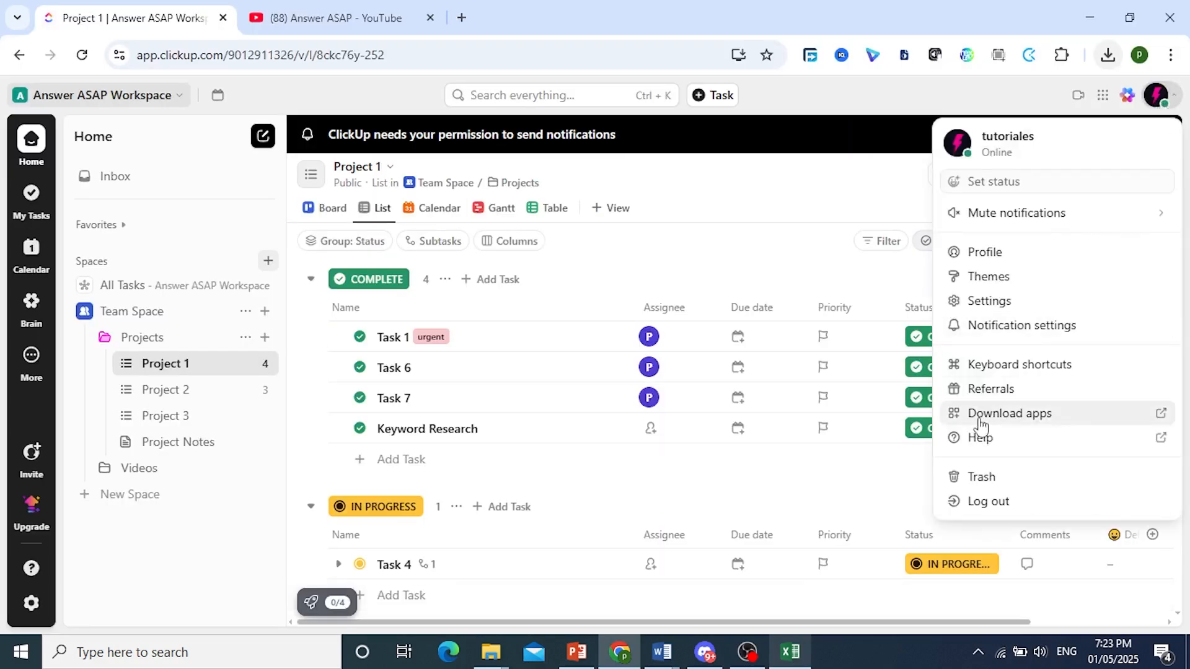
left_click(983, 251)
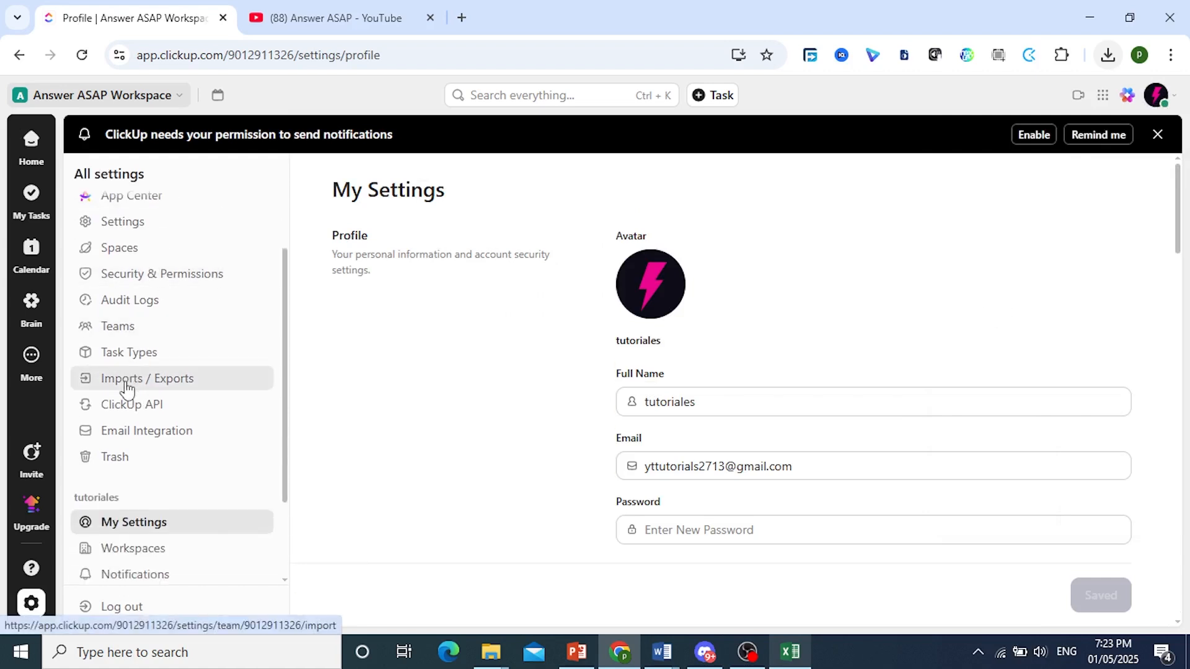
left_click(147, 378)
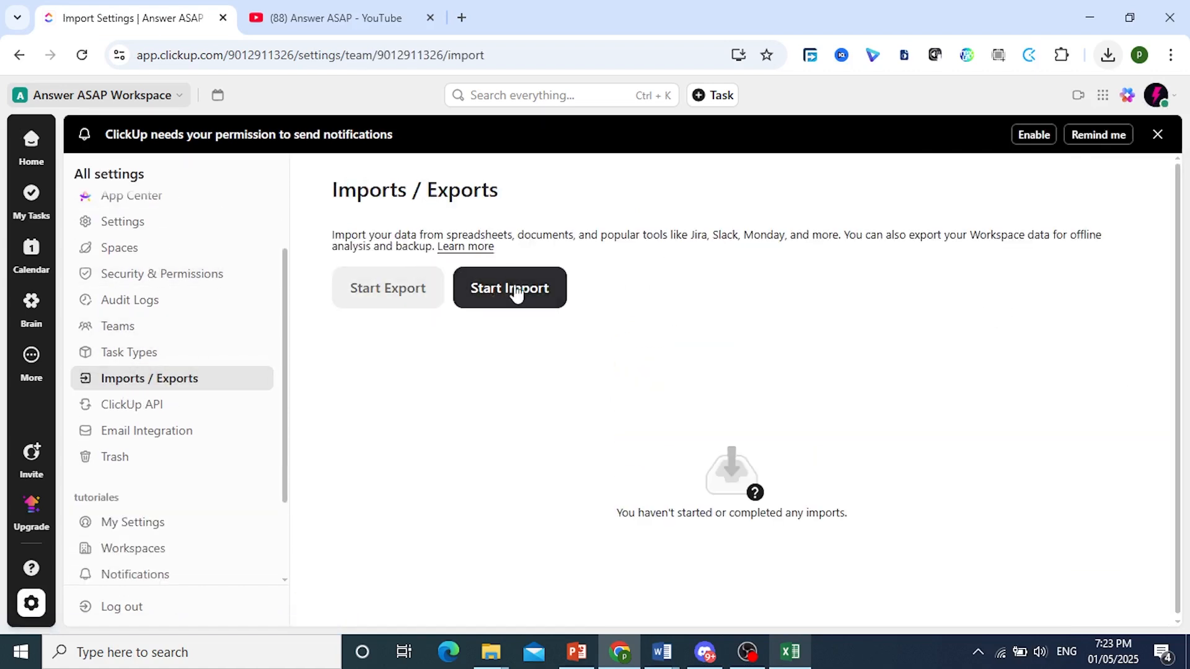
Start a new Any Spreadsheet import up to the destination step, then check dates in the Excel CSV
left_click(508, 289)
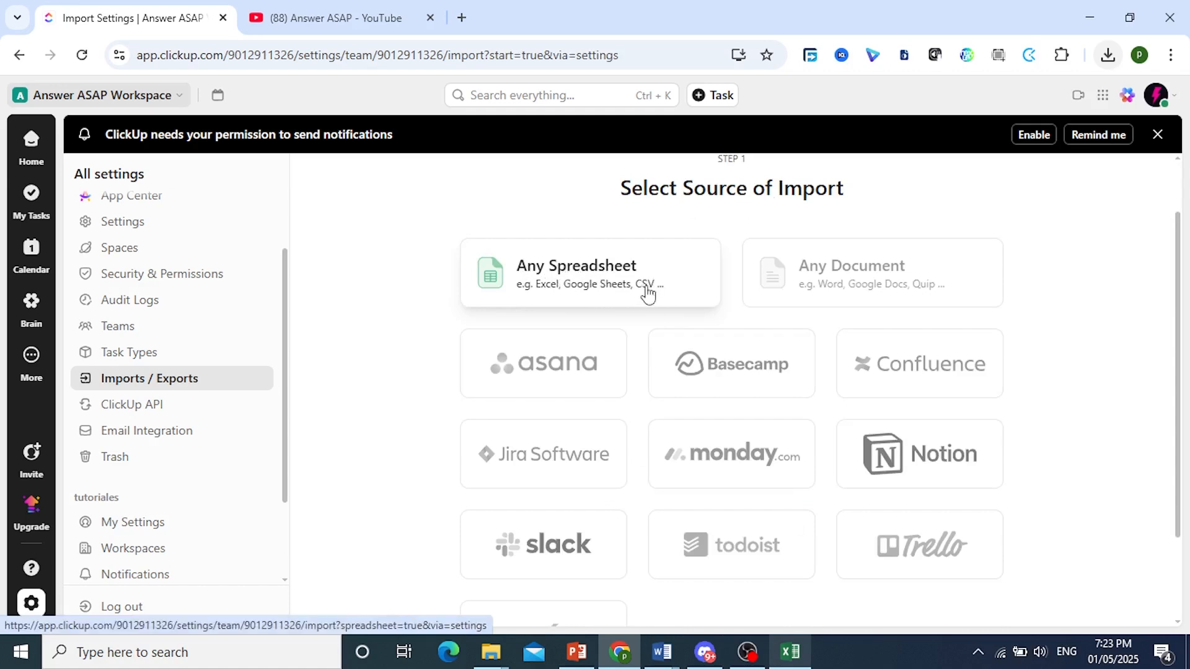
scroll("down", 3)
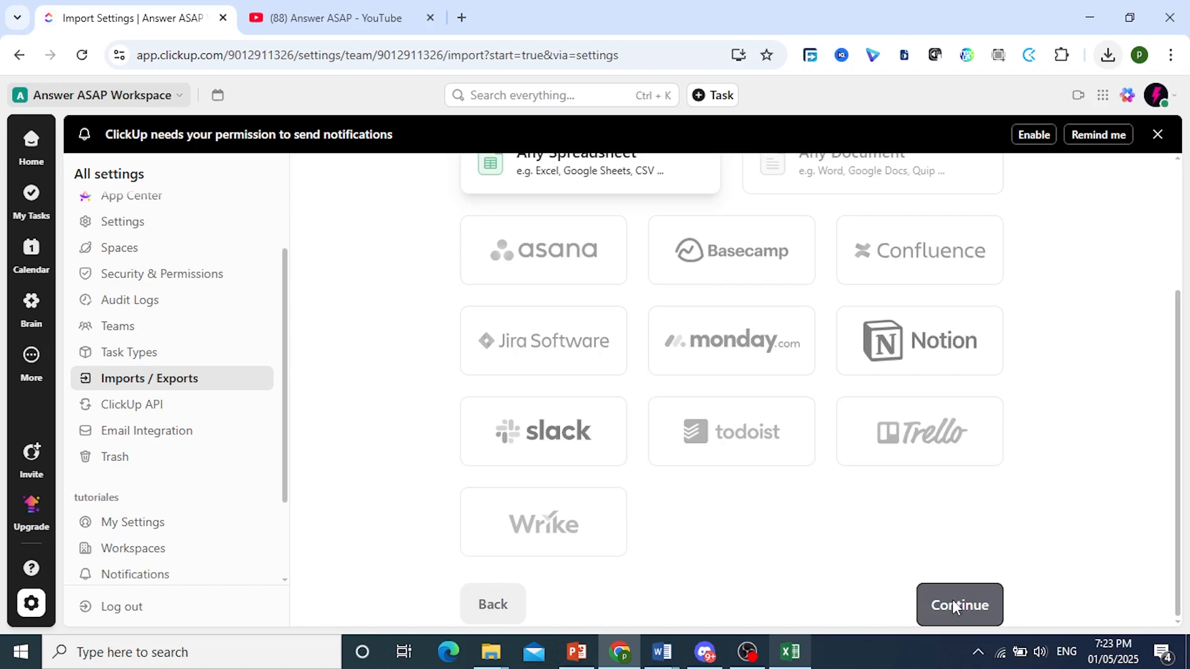
left_click(958, 605)
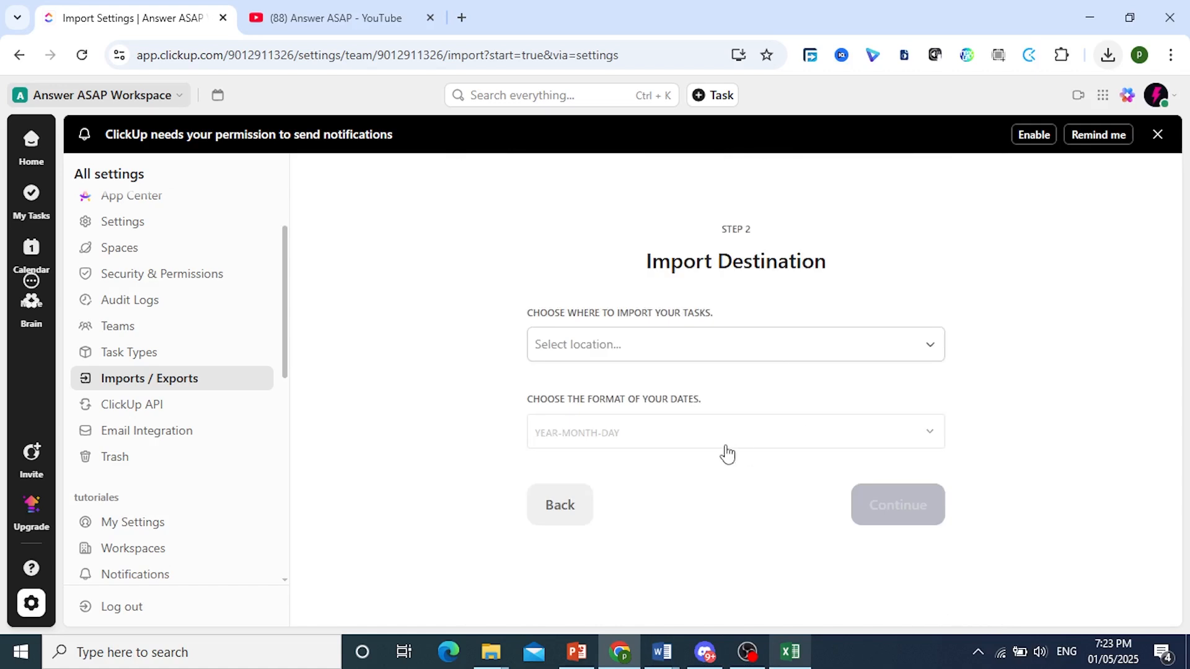
mouse_move(682, 439)
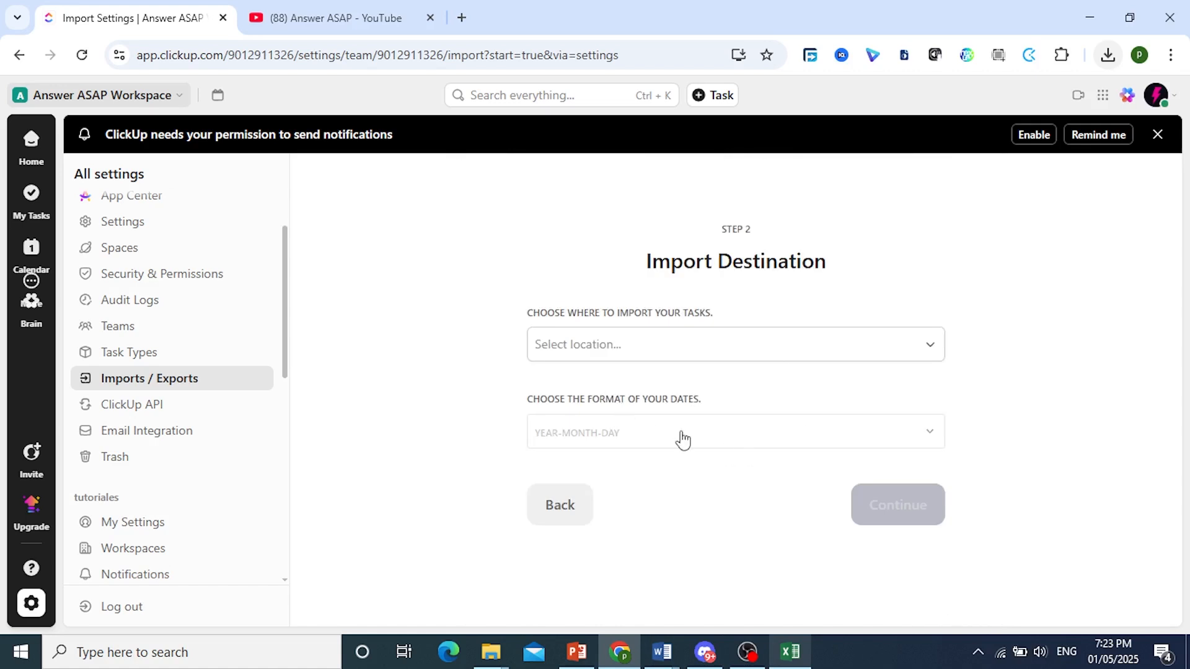
left_click(788, 656)
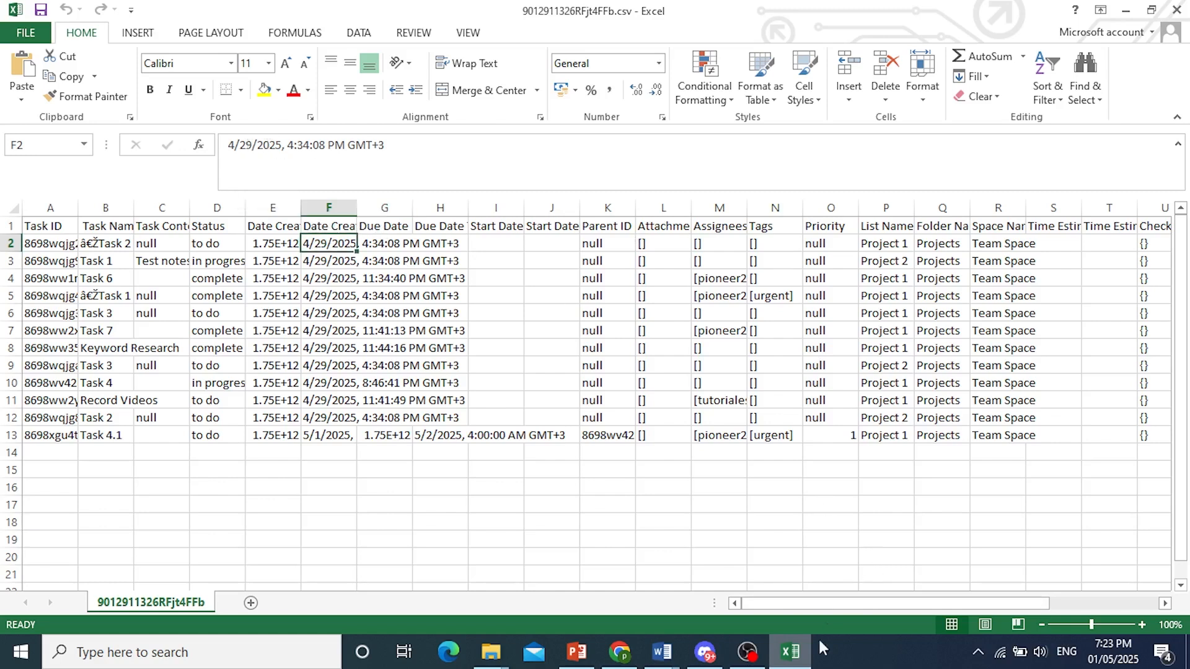
Choose Month/Day/Year as the import date format
left_click(732, 433)
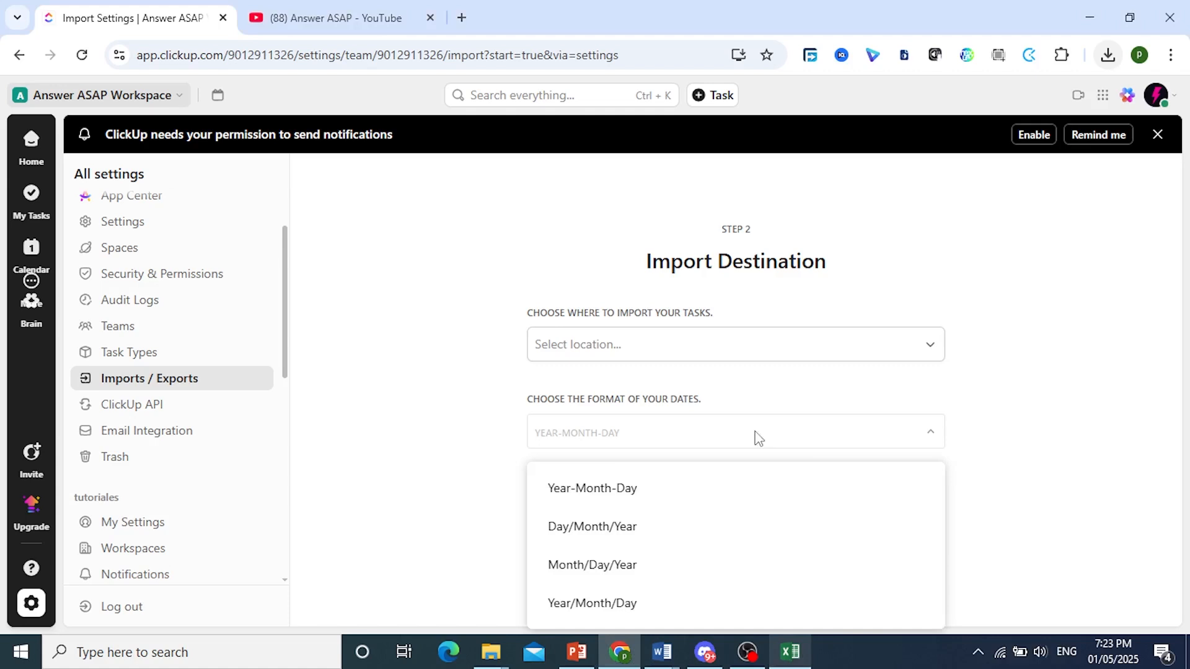
left_click(592, 565)
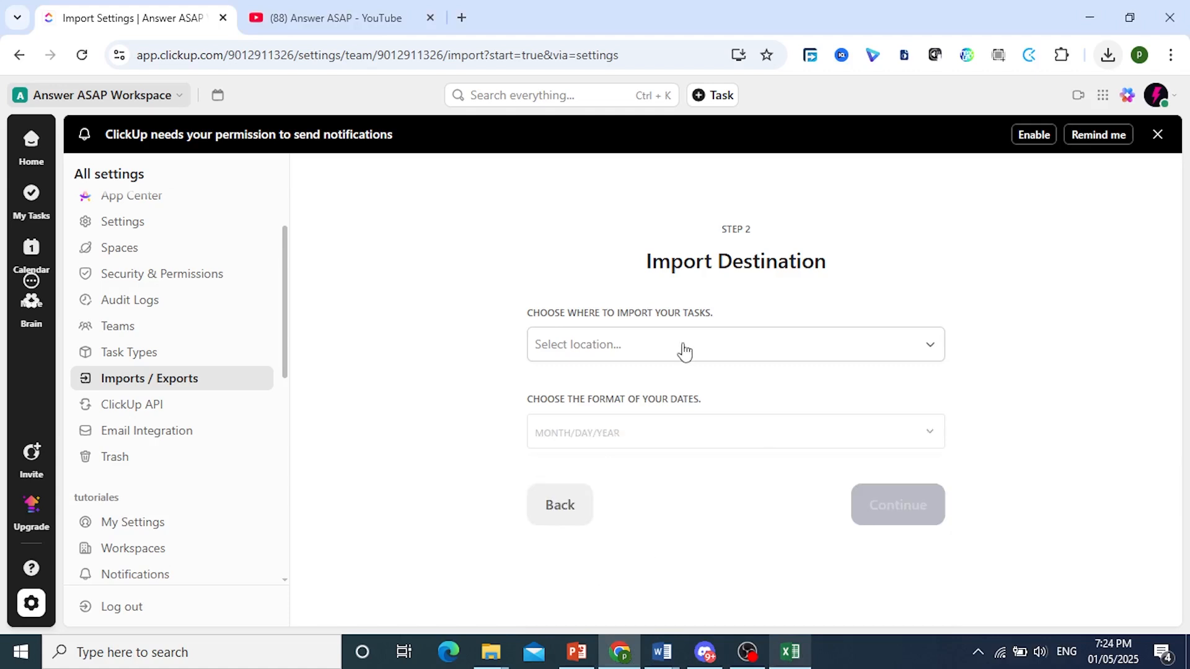
Select Team Space as the location for the imported tasks
left_click(733, 344)
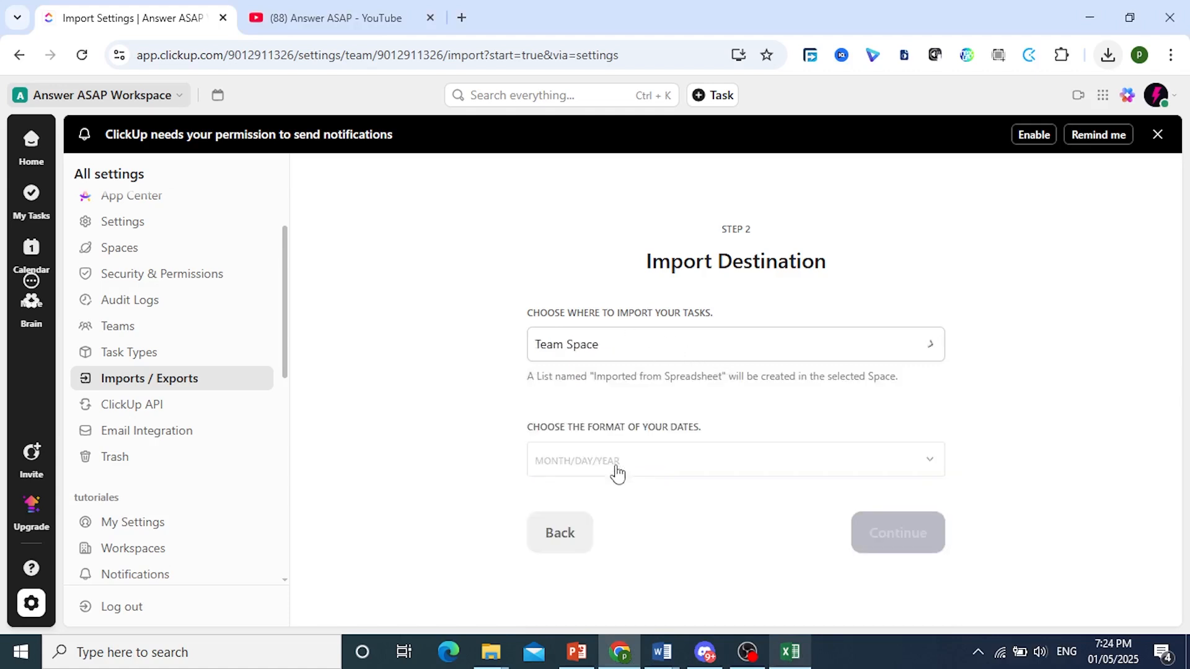
left_click(732, 343)
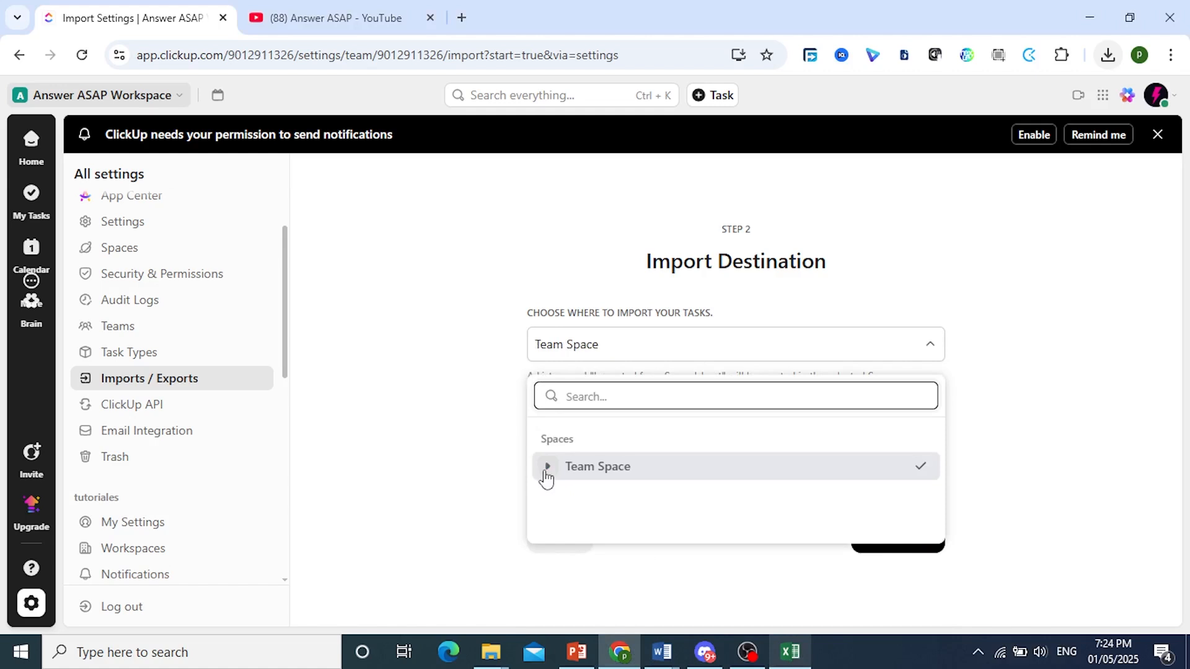
left_click(545, 467)
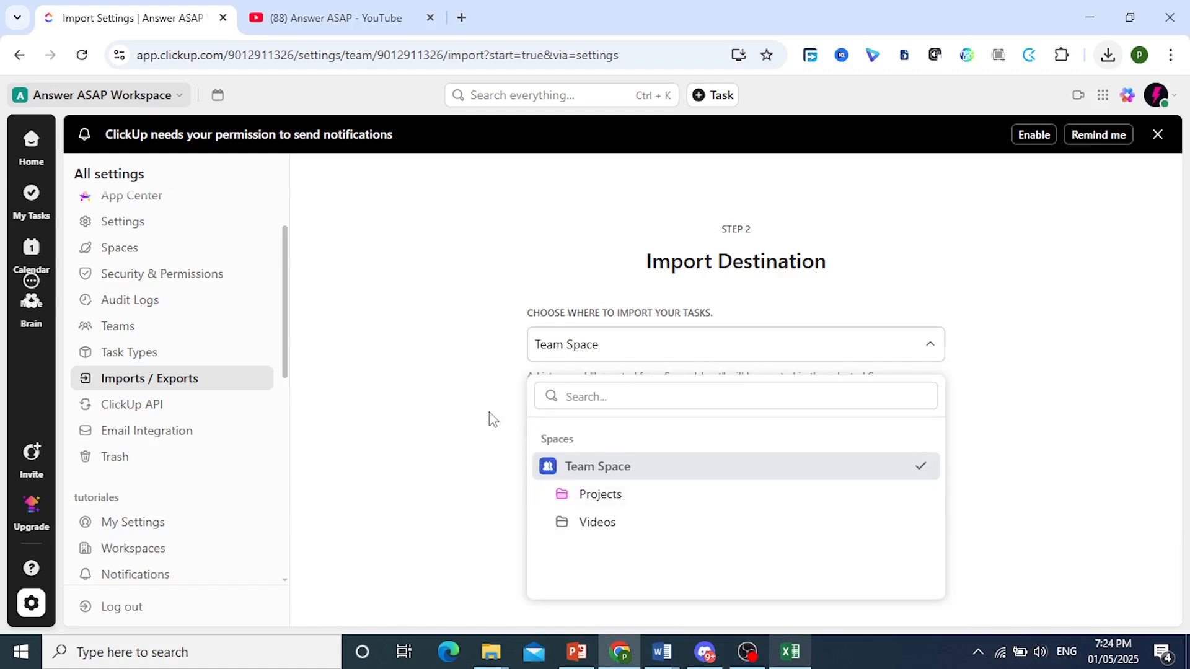
left_click(597, 466)
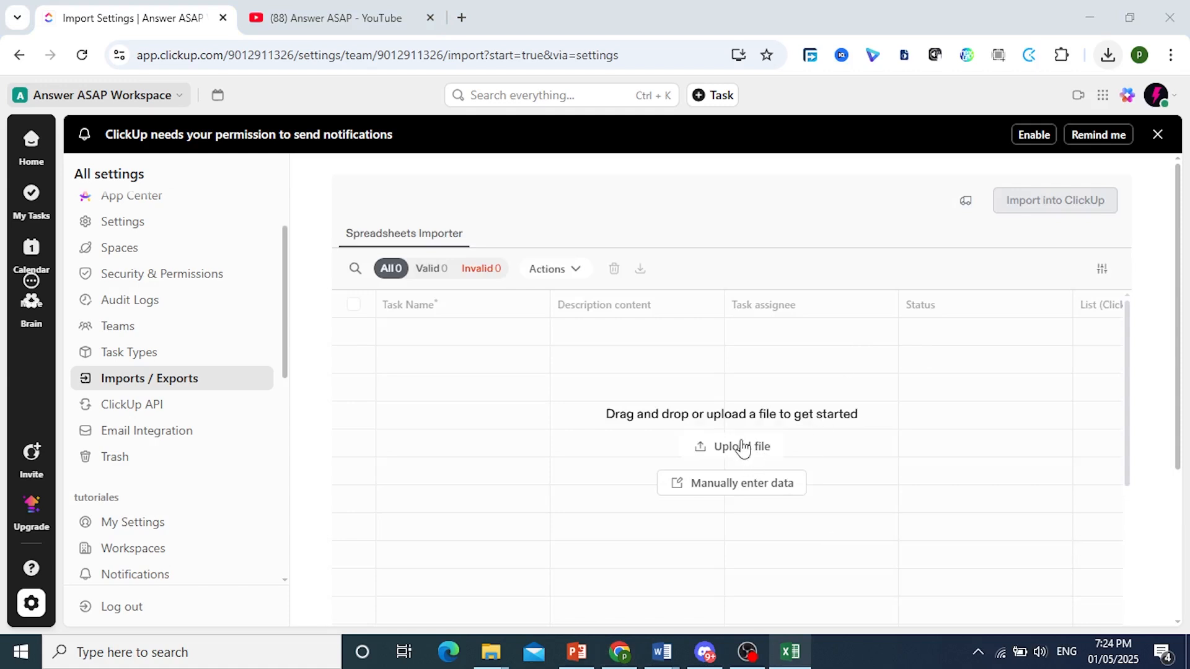
mouse_move(877, 387)
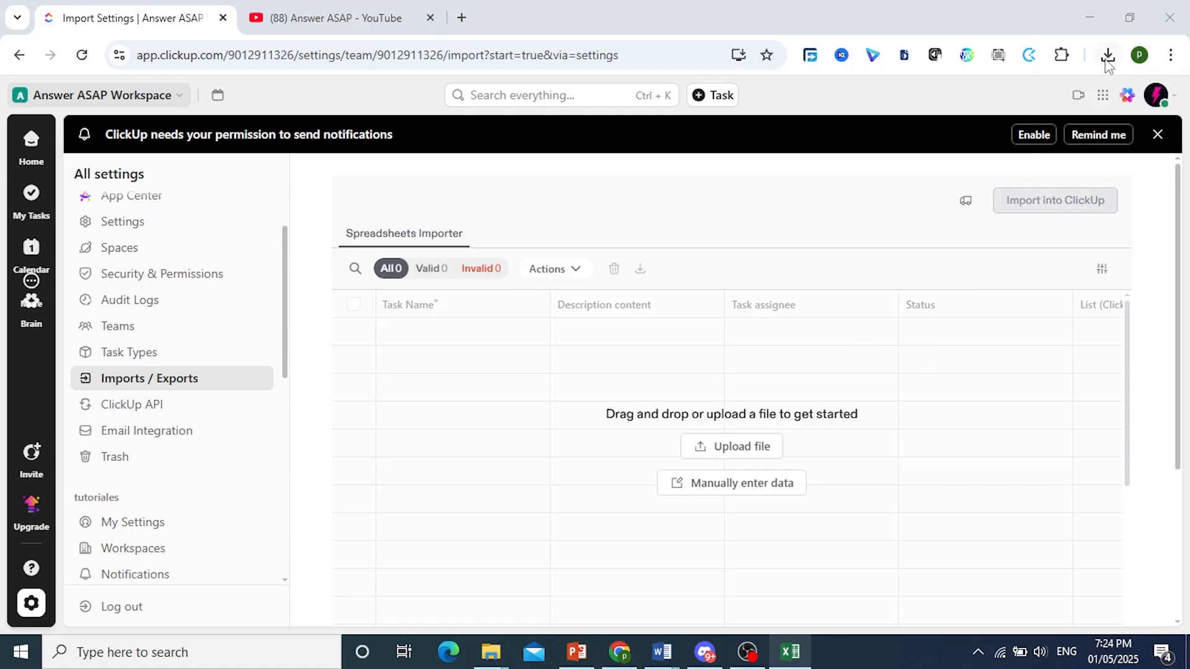
Load the recently downloaded CSV from Chrome's downloads into the Spreadsheets Importer
left_click(1106, 55)
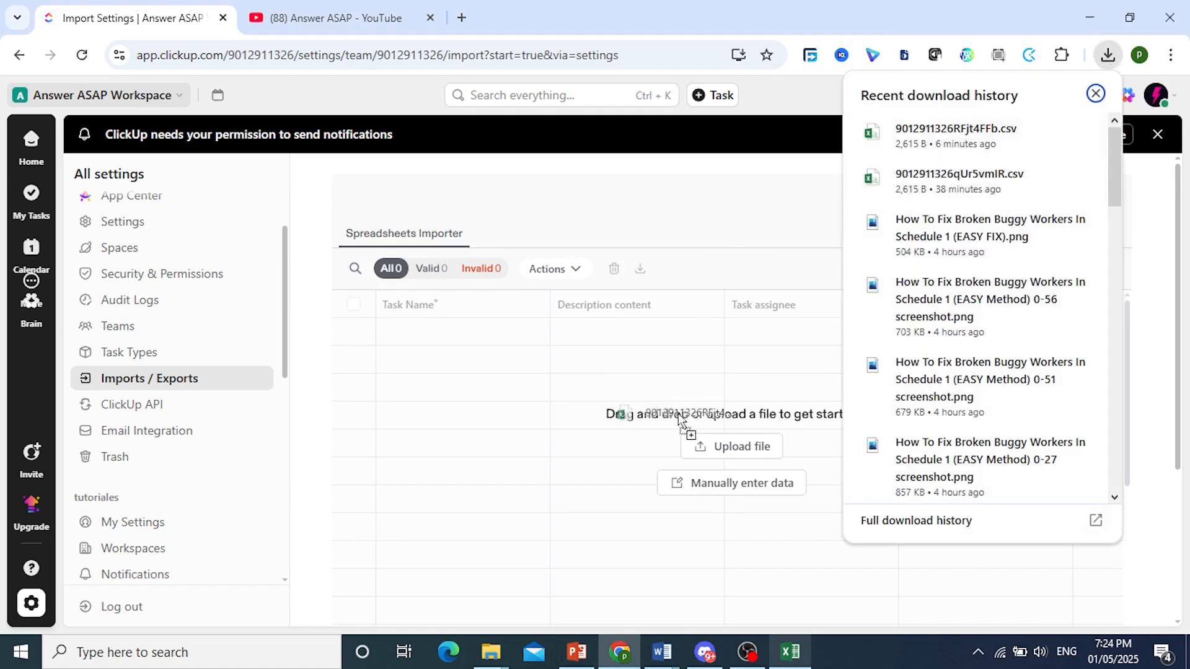
left_click(1099, 93)
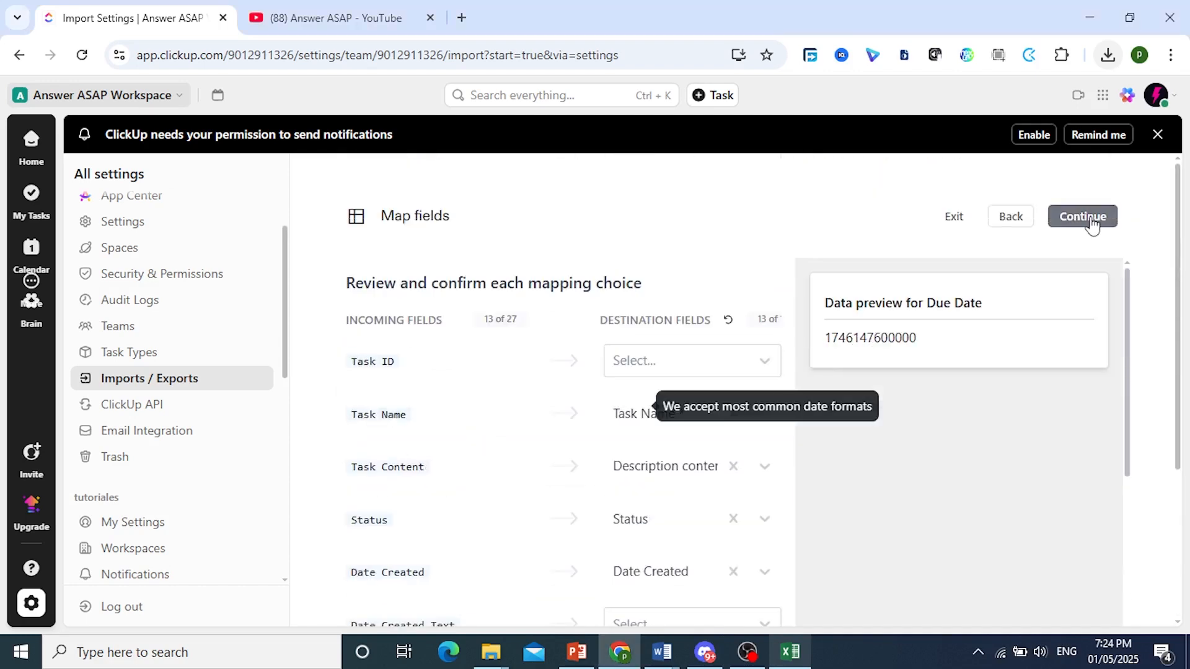
Accept the incoming field mappings and the status value mappings with Continue
left_click(1081, 216)
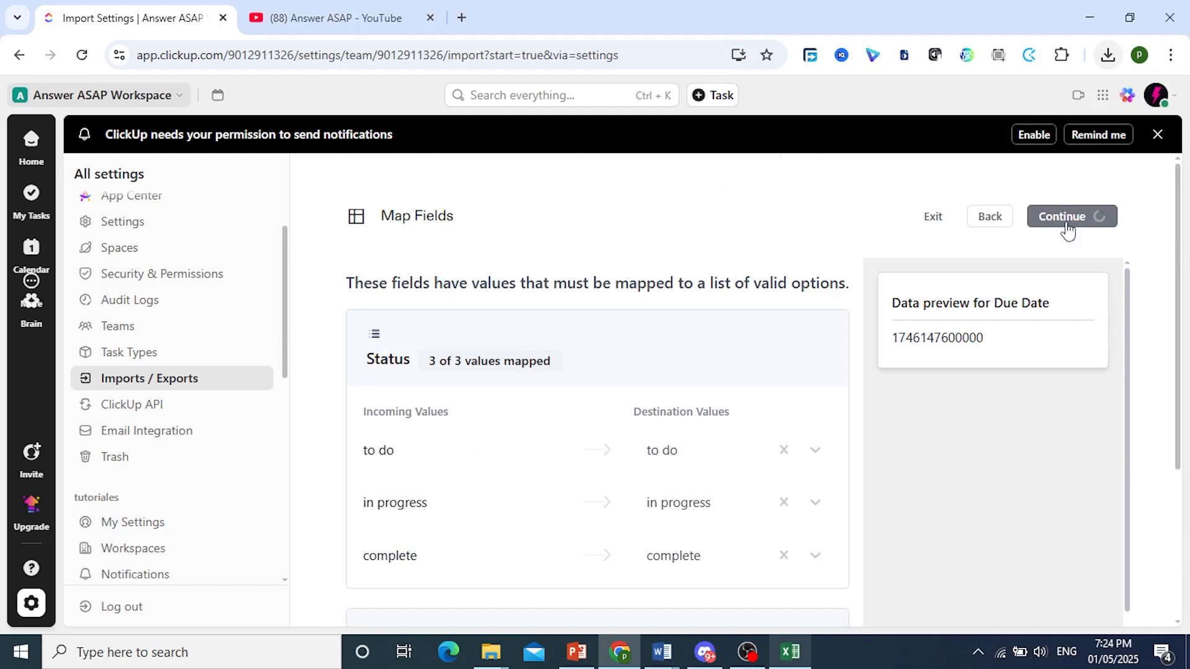
left_click(1062, 216)
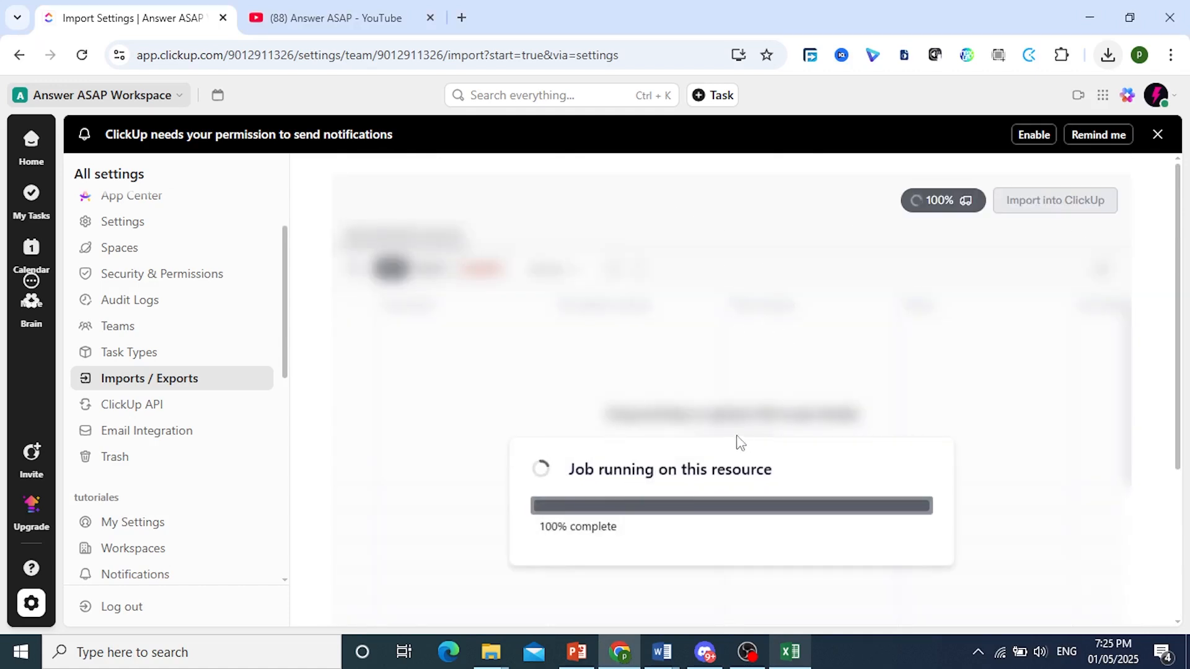
mouse_move(751, 498)
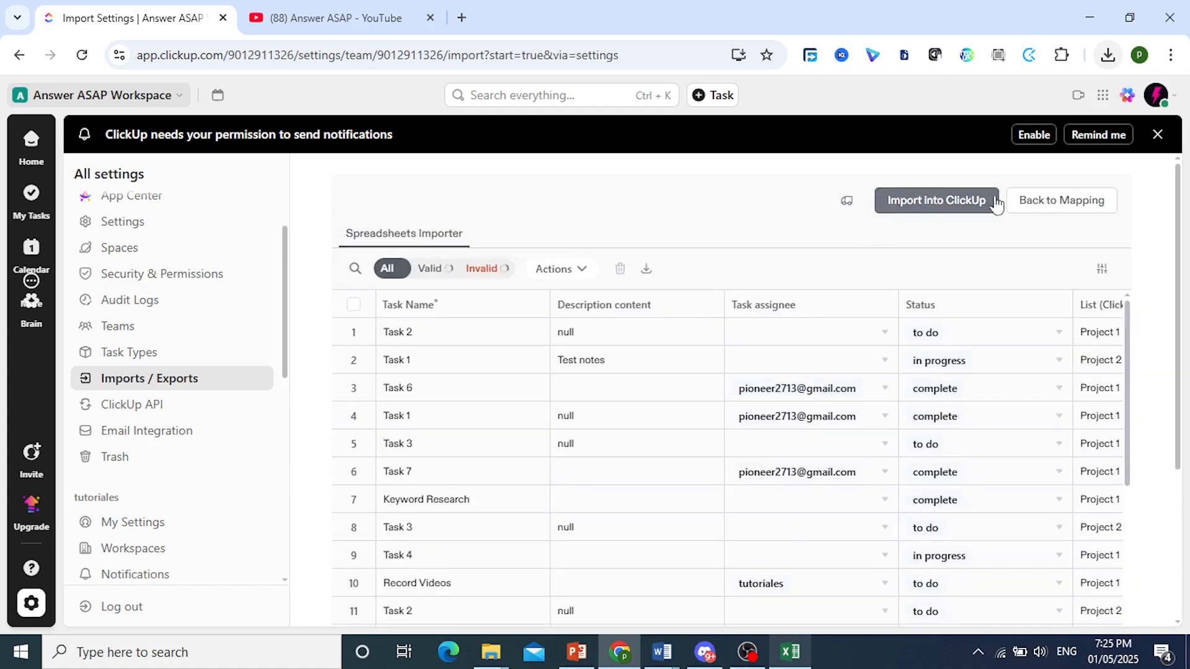
Validate the 12 previewed tasks and confirm Import into ClickUp
left_click(935, 199)
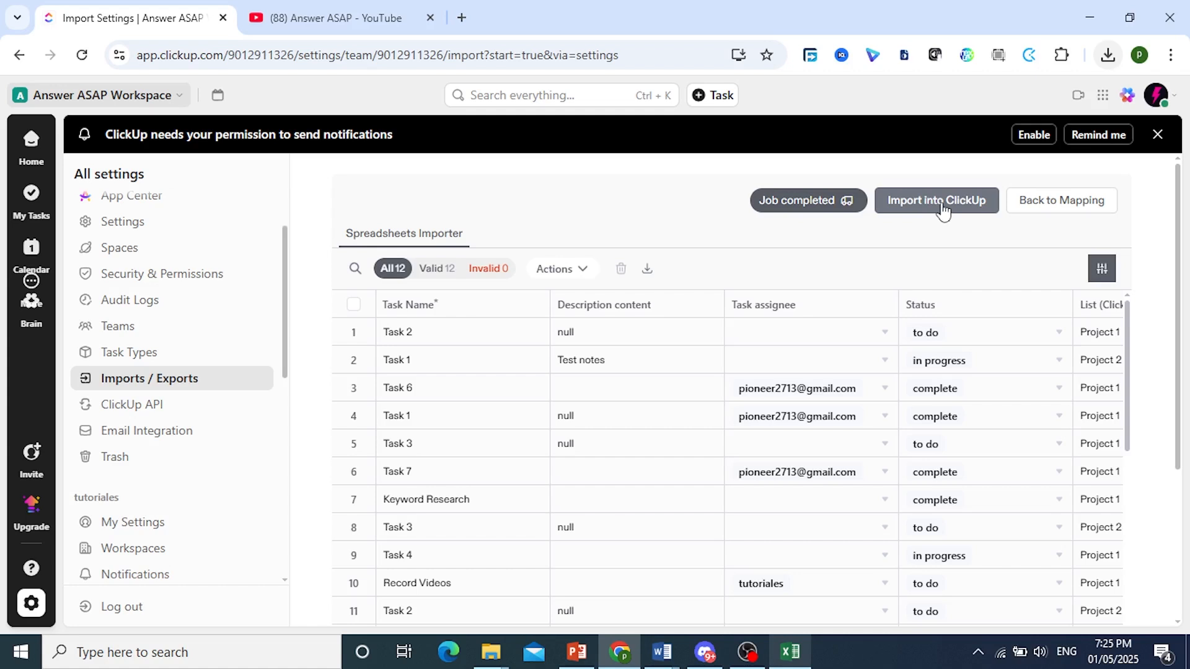
left_click(935, 201)
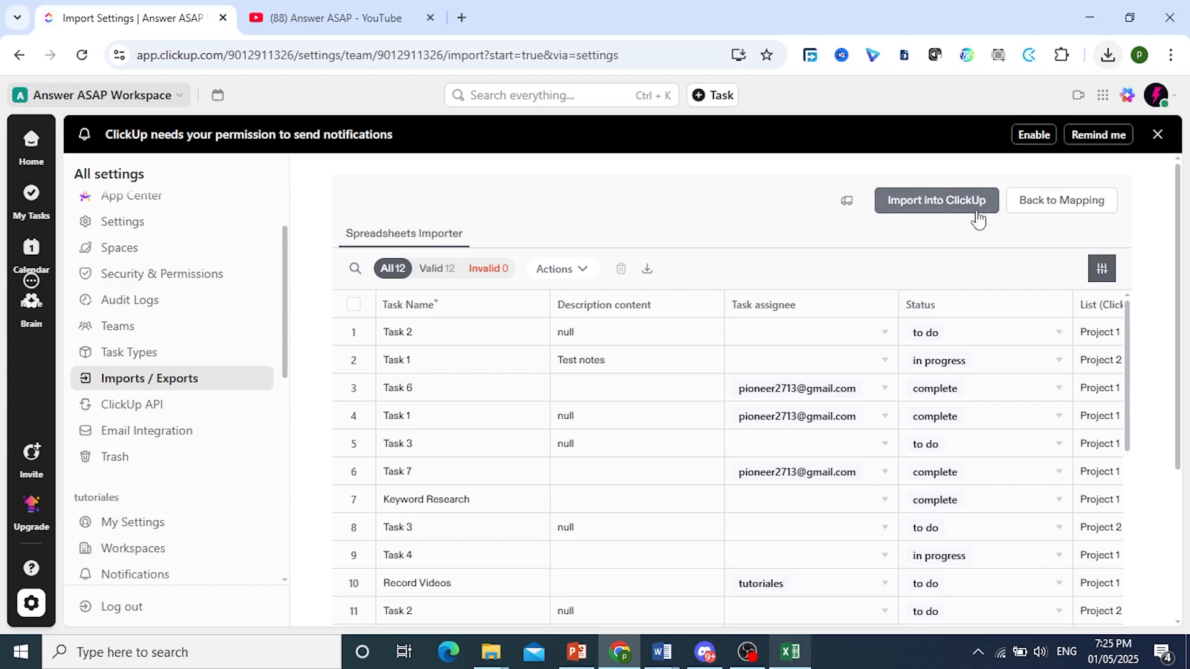
left_click(936, 199)
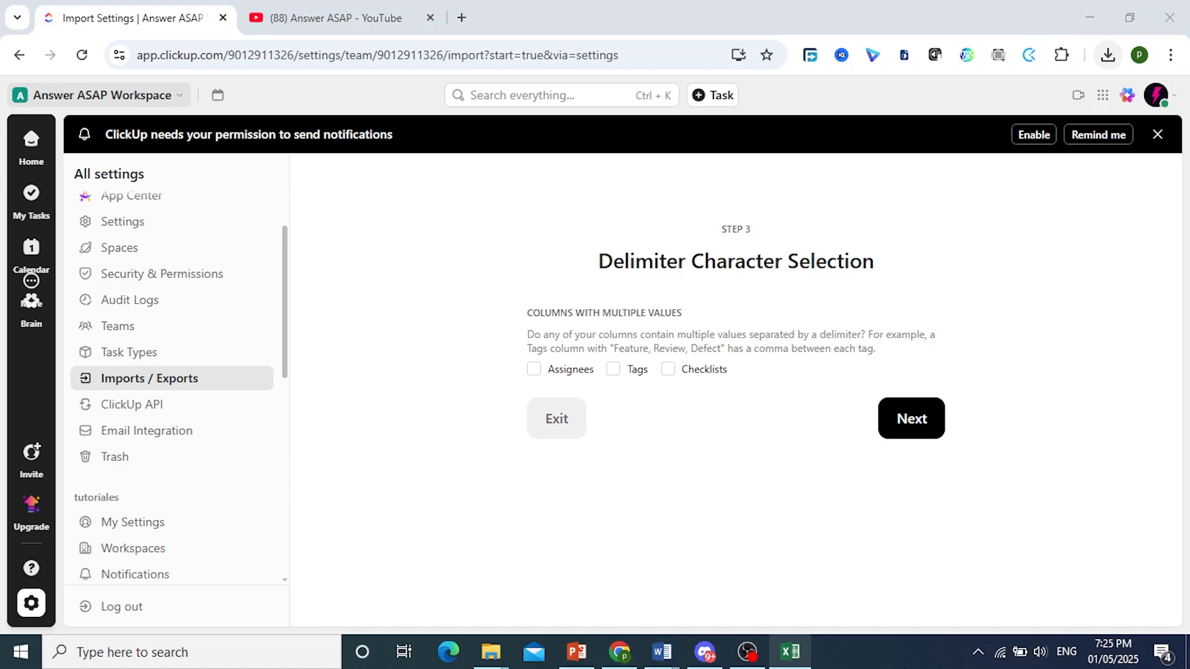
mouse_move(721, 373)
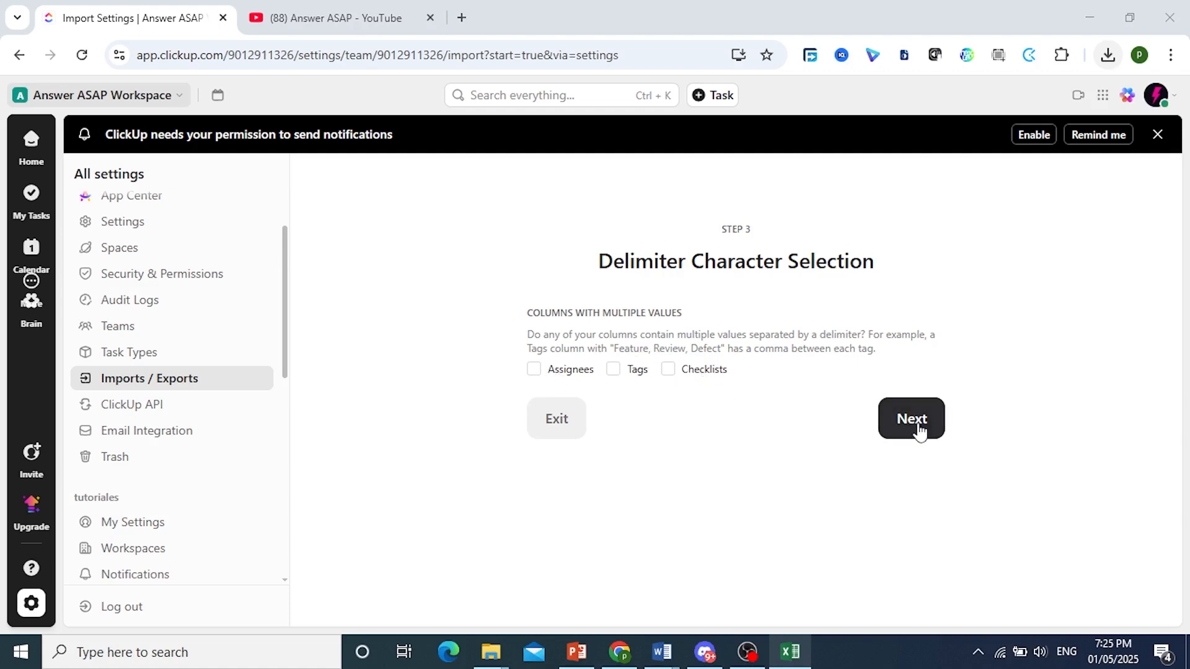
Leave Assignees, Tags and Checklists unchecked and launch the import with Next
left_click(911, 417)
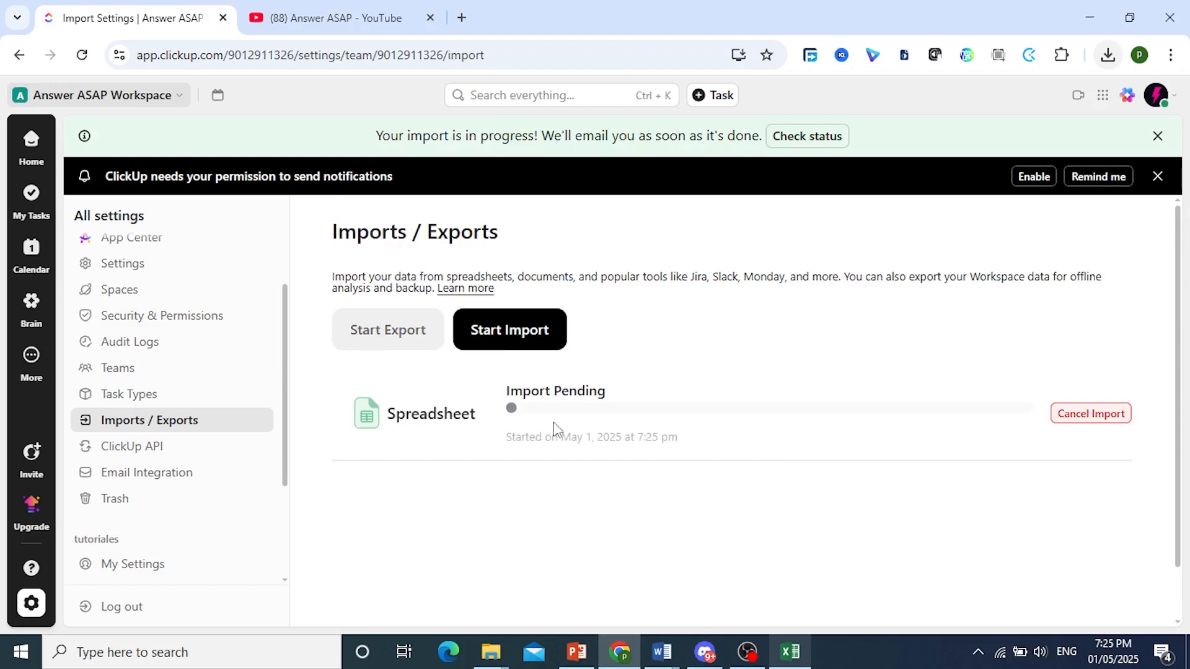
mouse_move(995, 418)
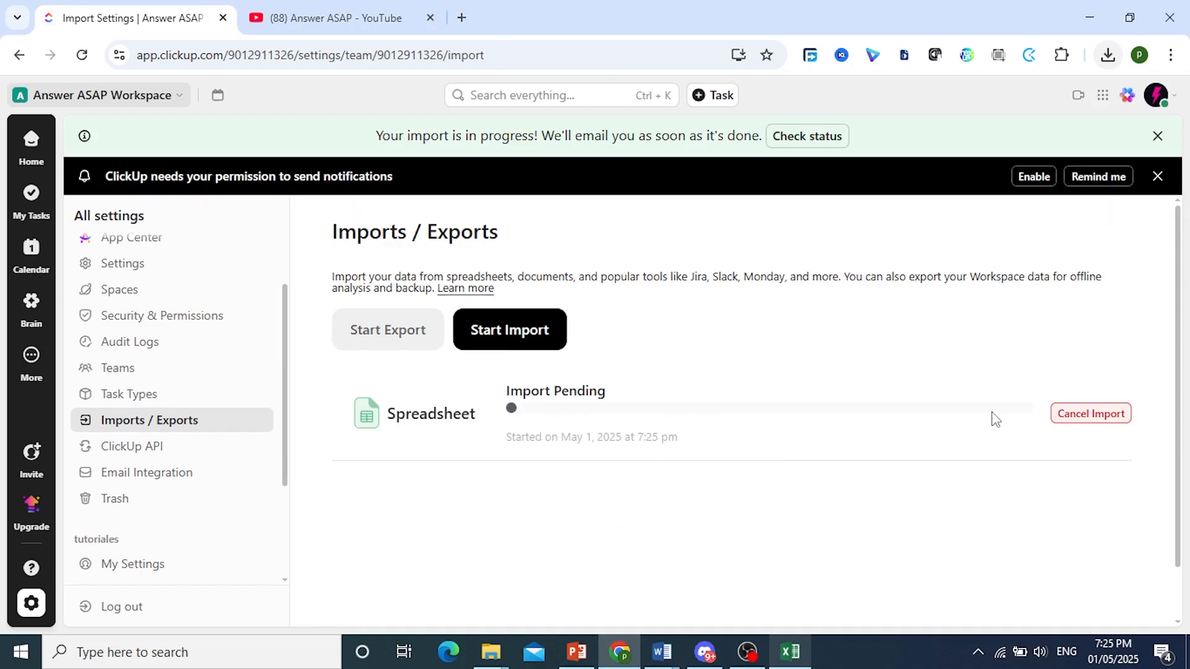
mouse_move(919, 539)
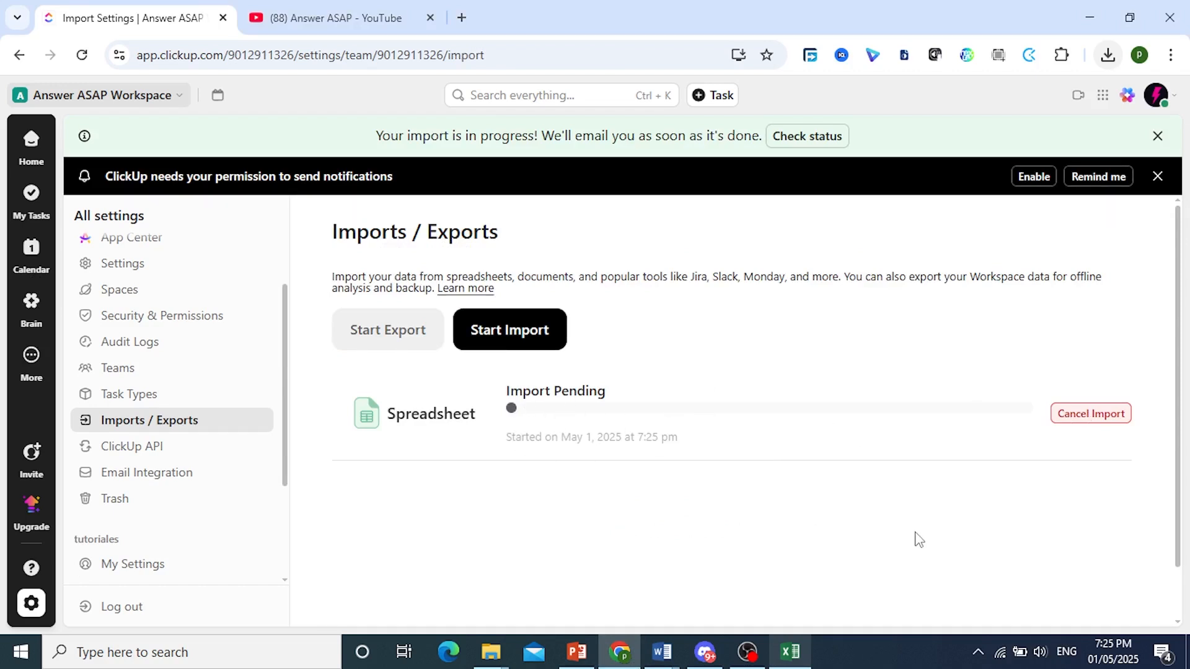
mouse_move(769, 390)
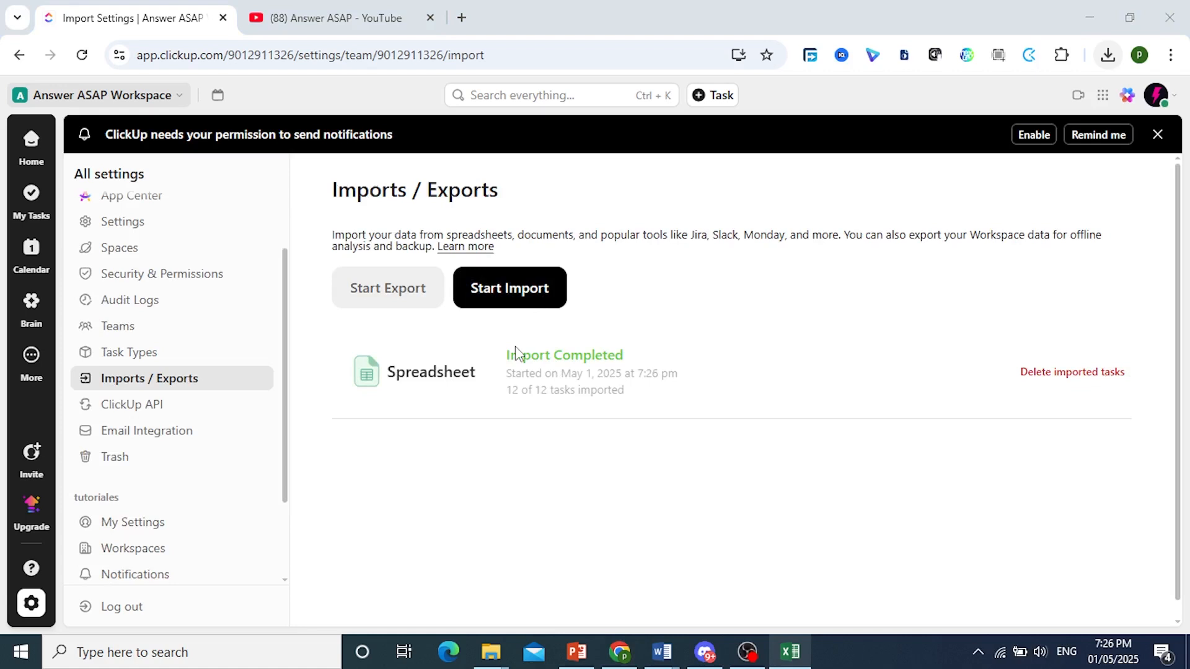
mouse_move(548, 350)
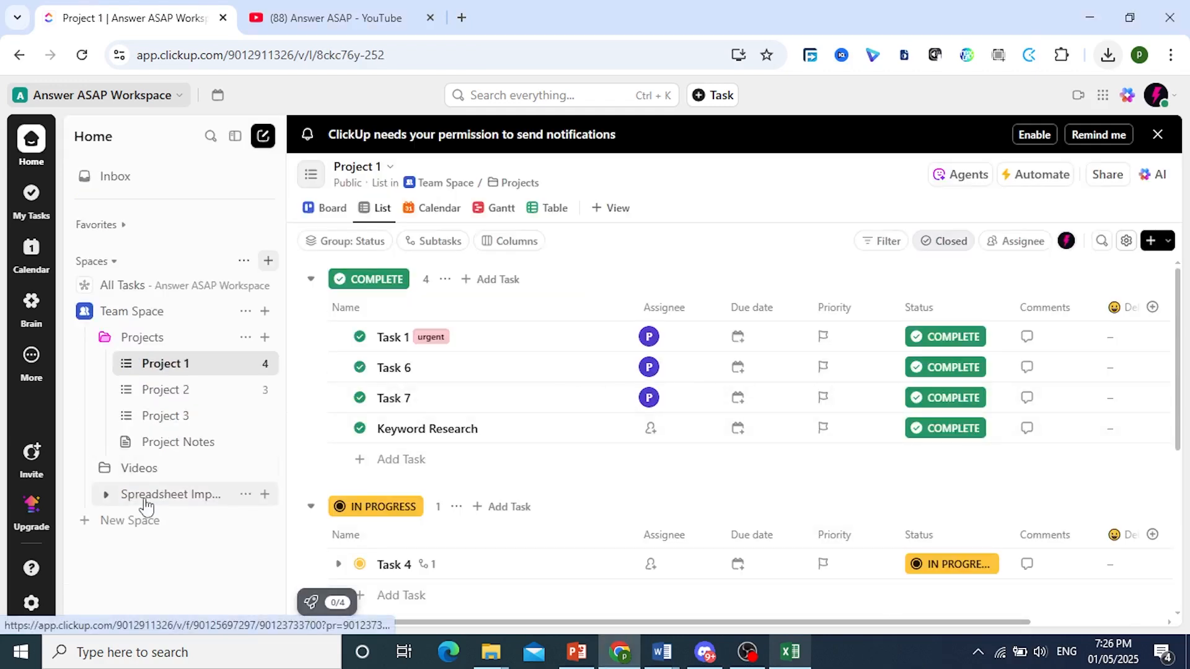
Browse the Spreadsheet Import folder's options, then load its Project 1 task list
left_click(171, 495)
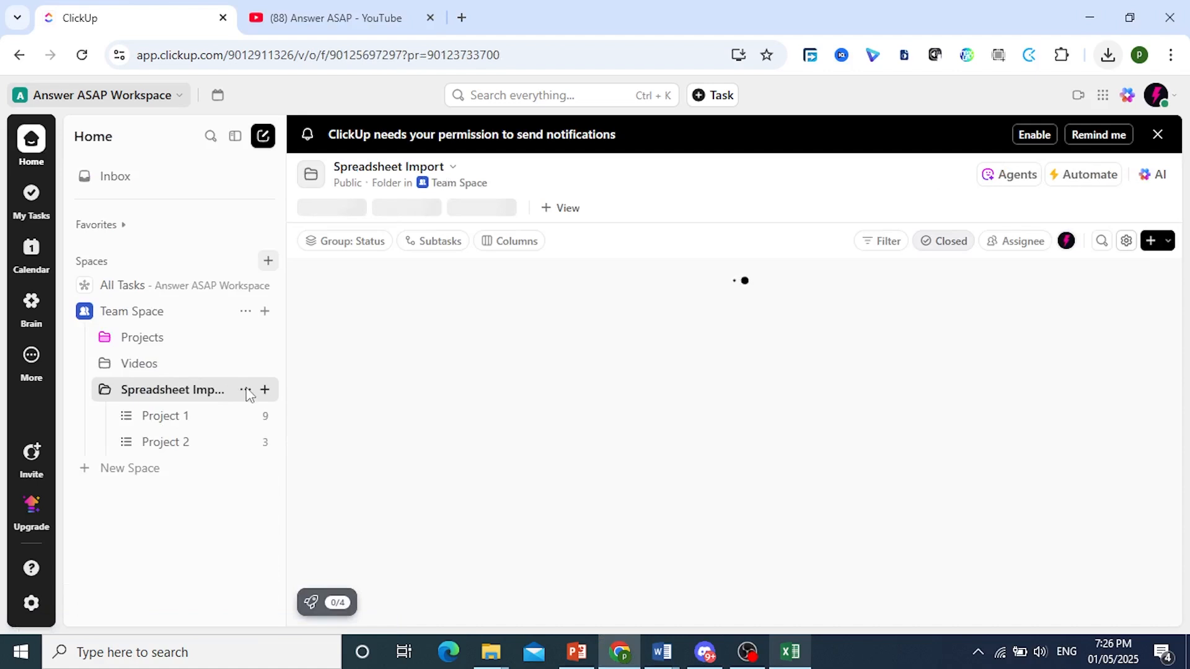
left_click(243, 389)
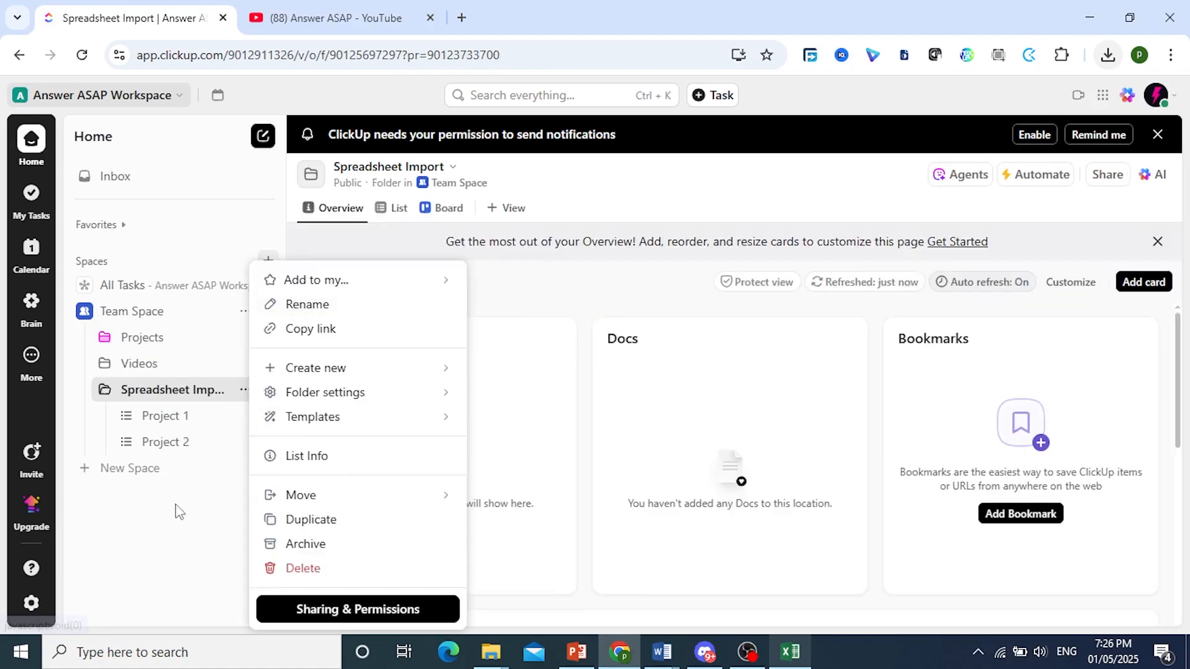
left_click(164, 417)
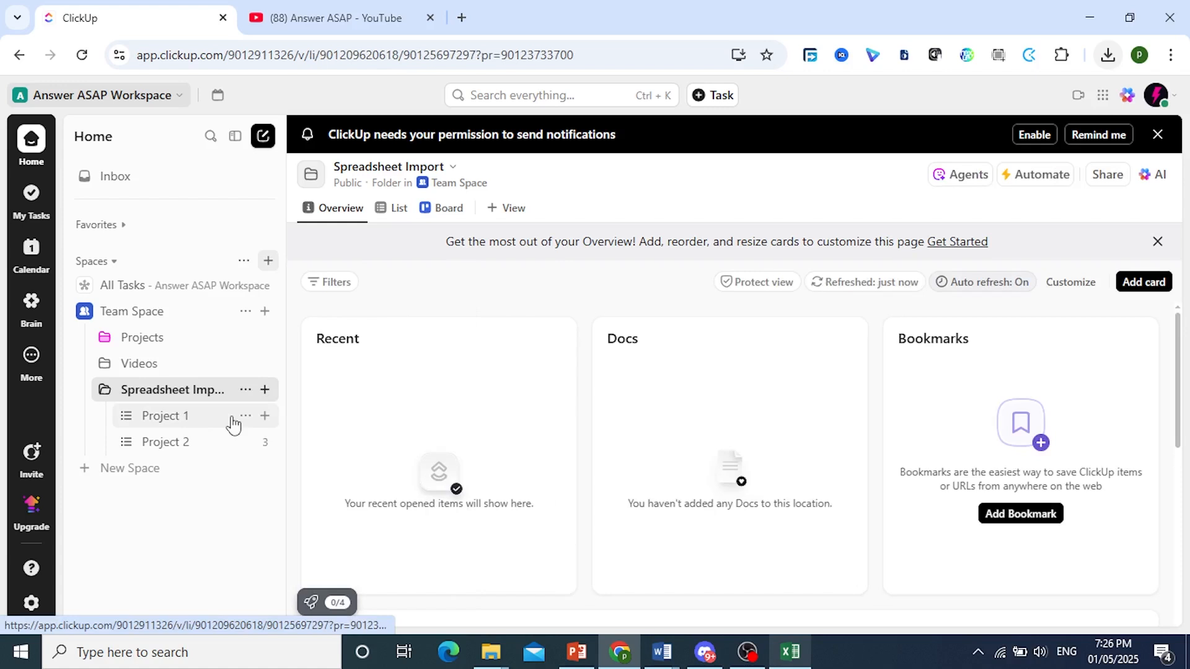
left_click(164, 415)
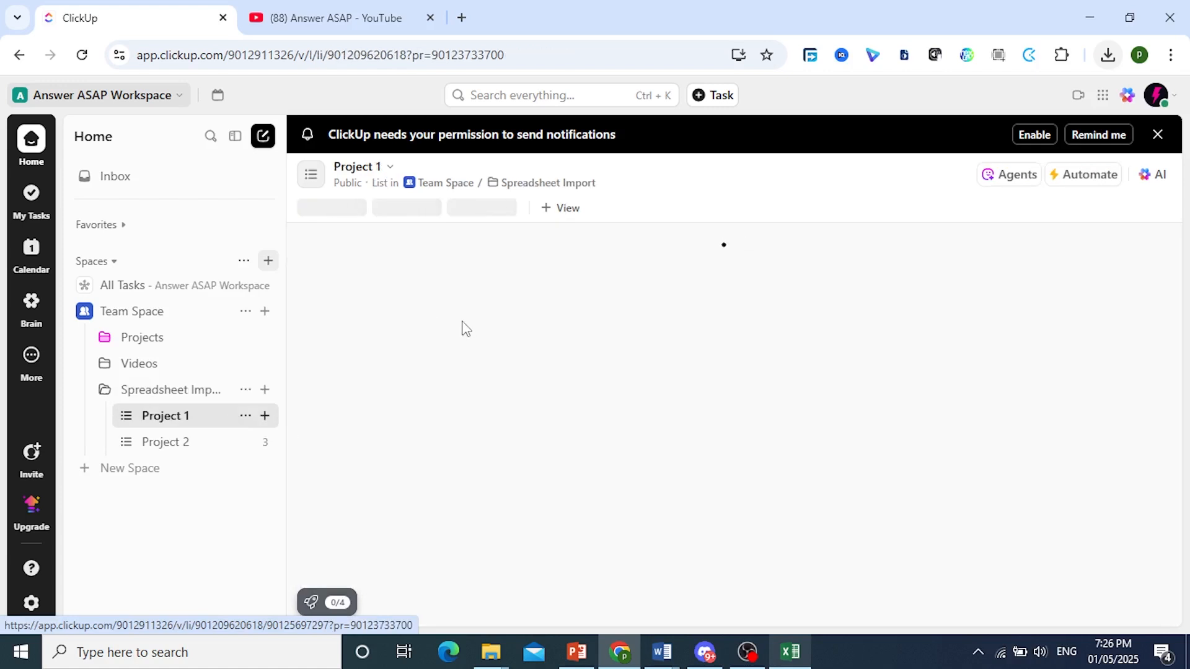